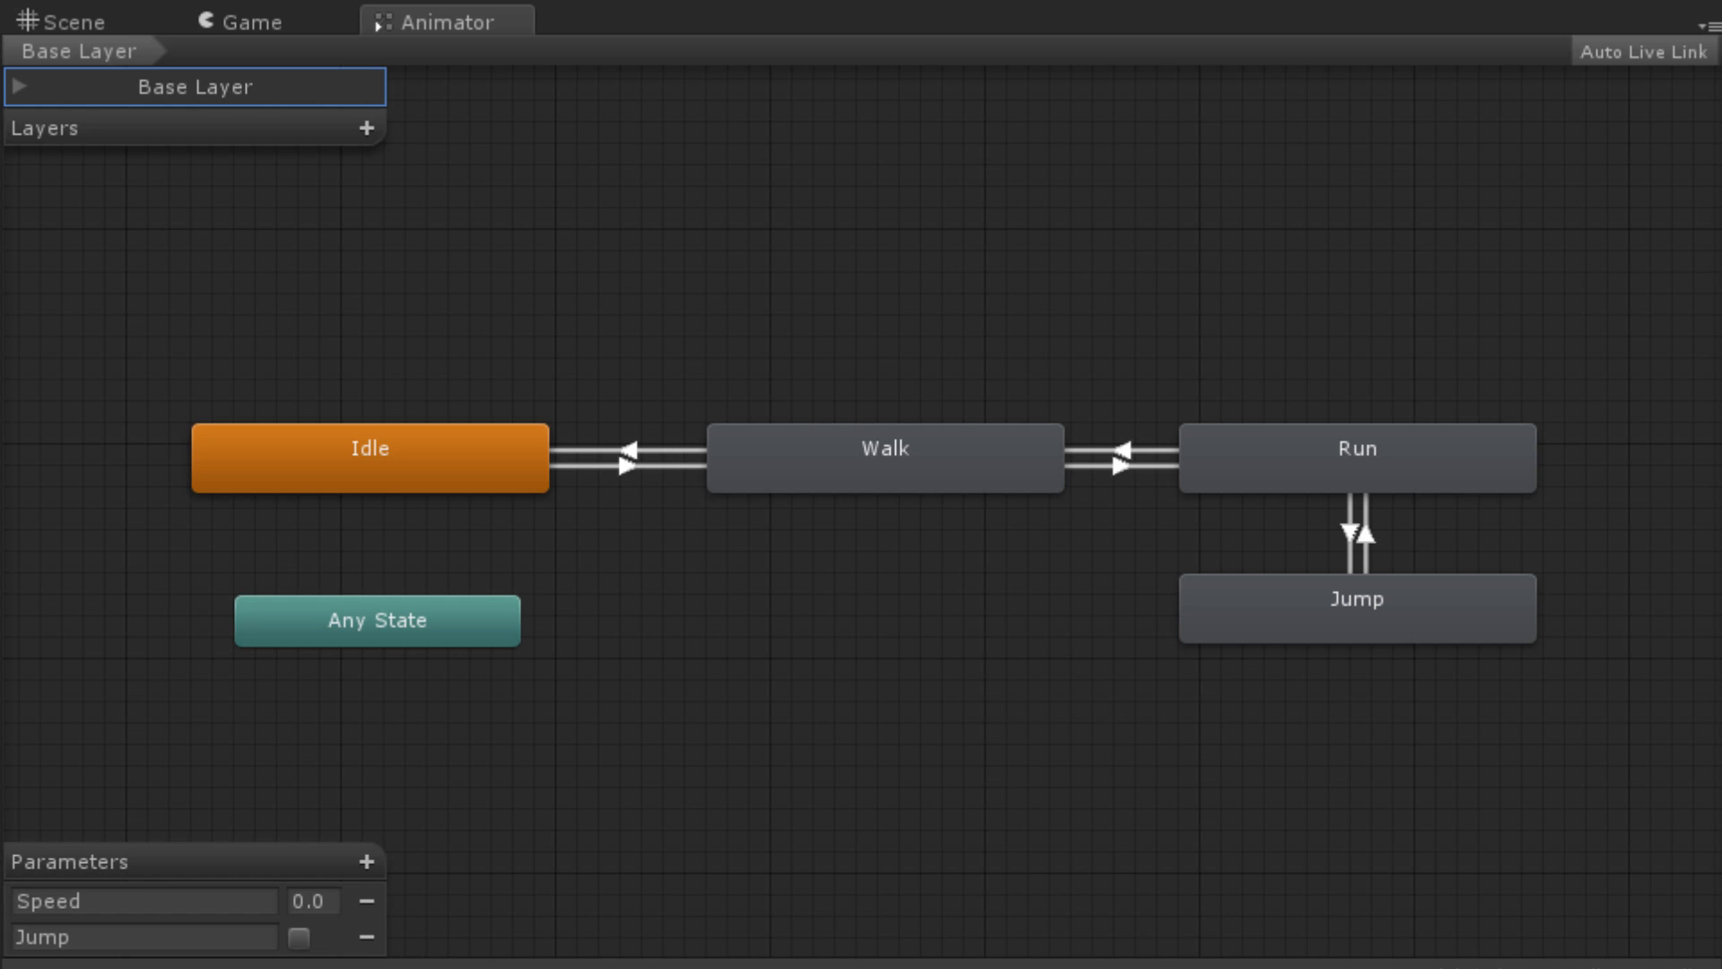
Expand the Base Layer's settings to inspect them, then collapse them again
left_click(195, 86)
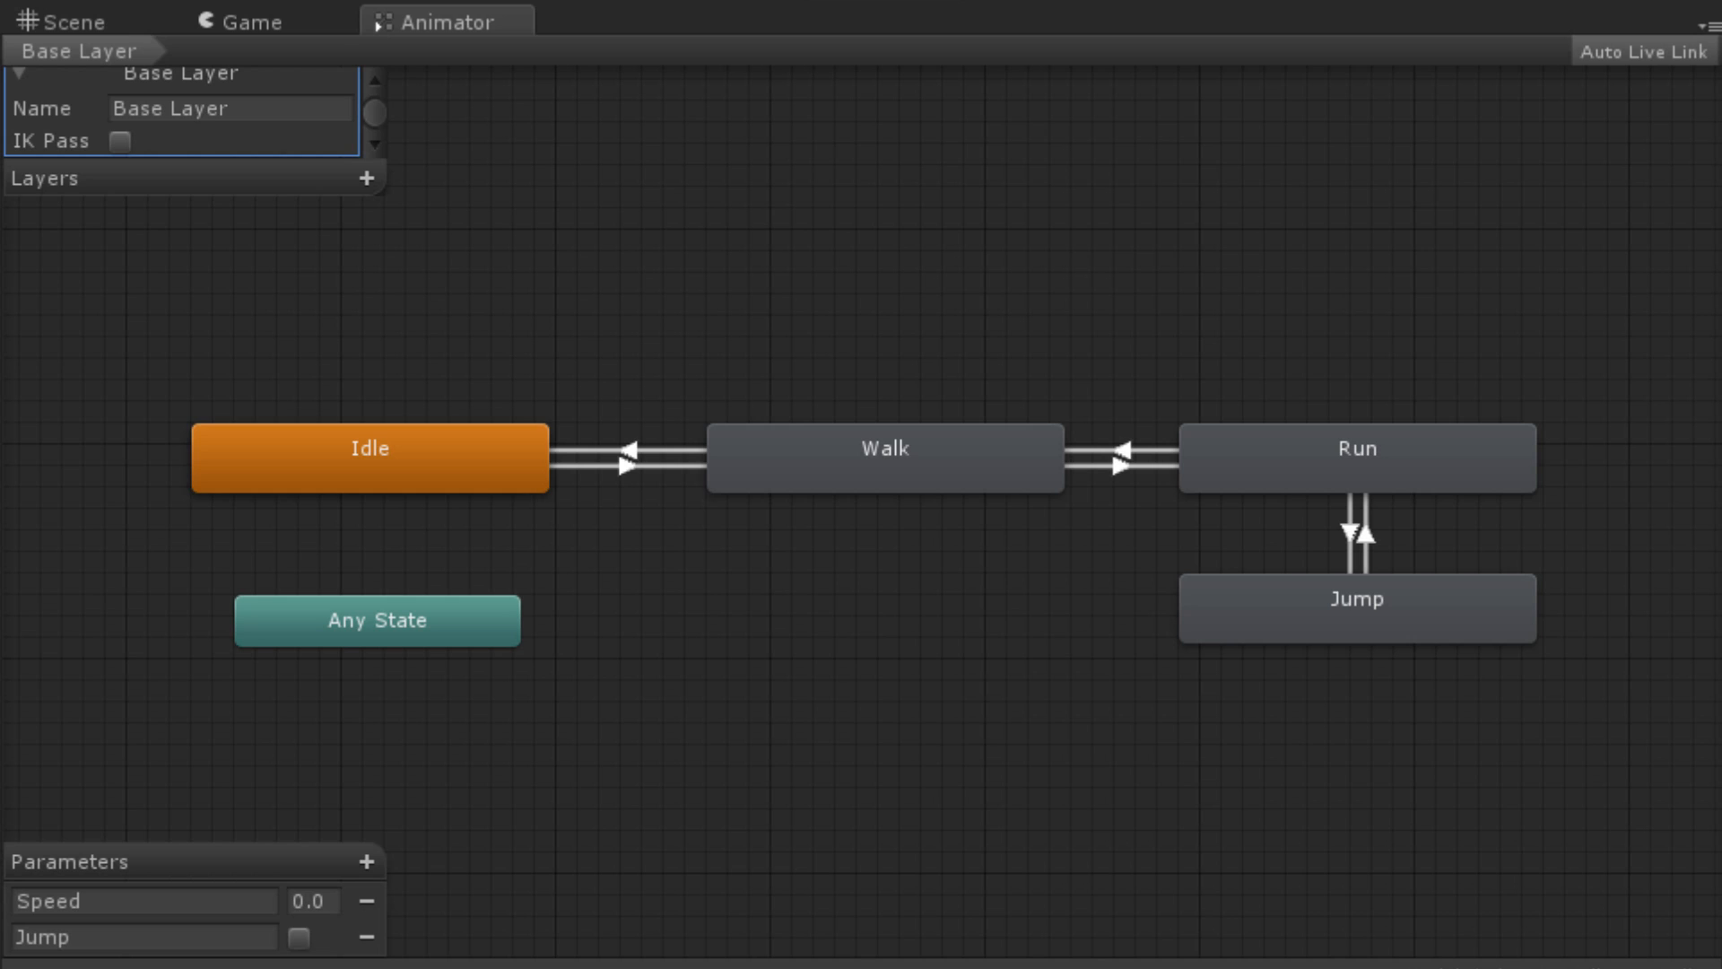
left_click(176, 108)
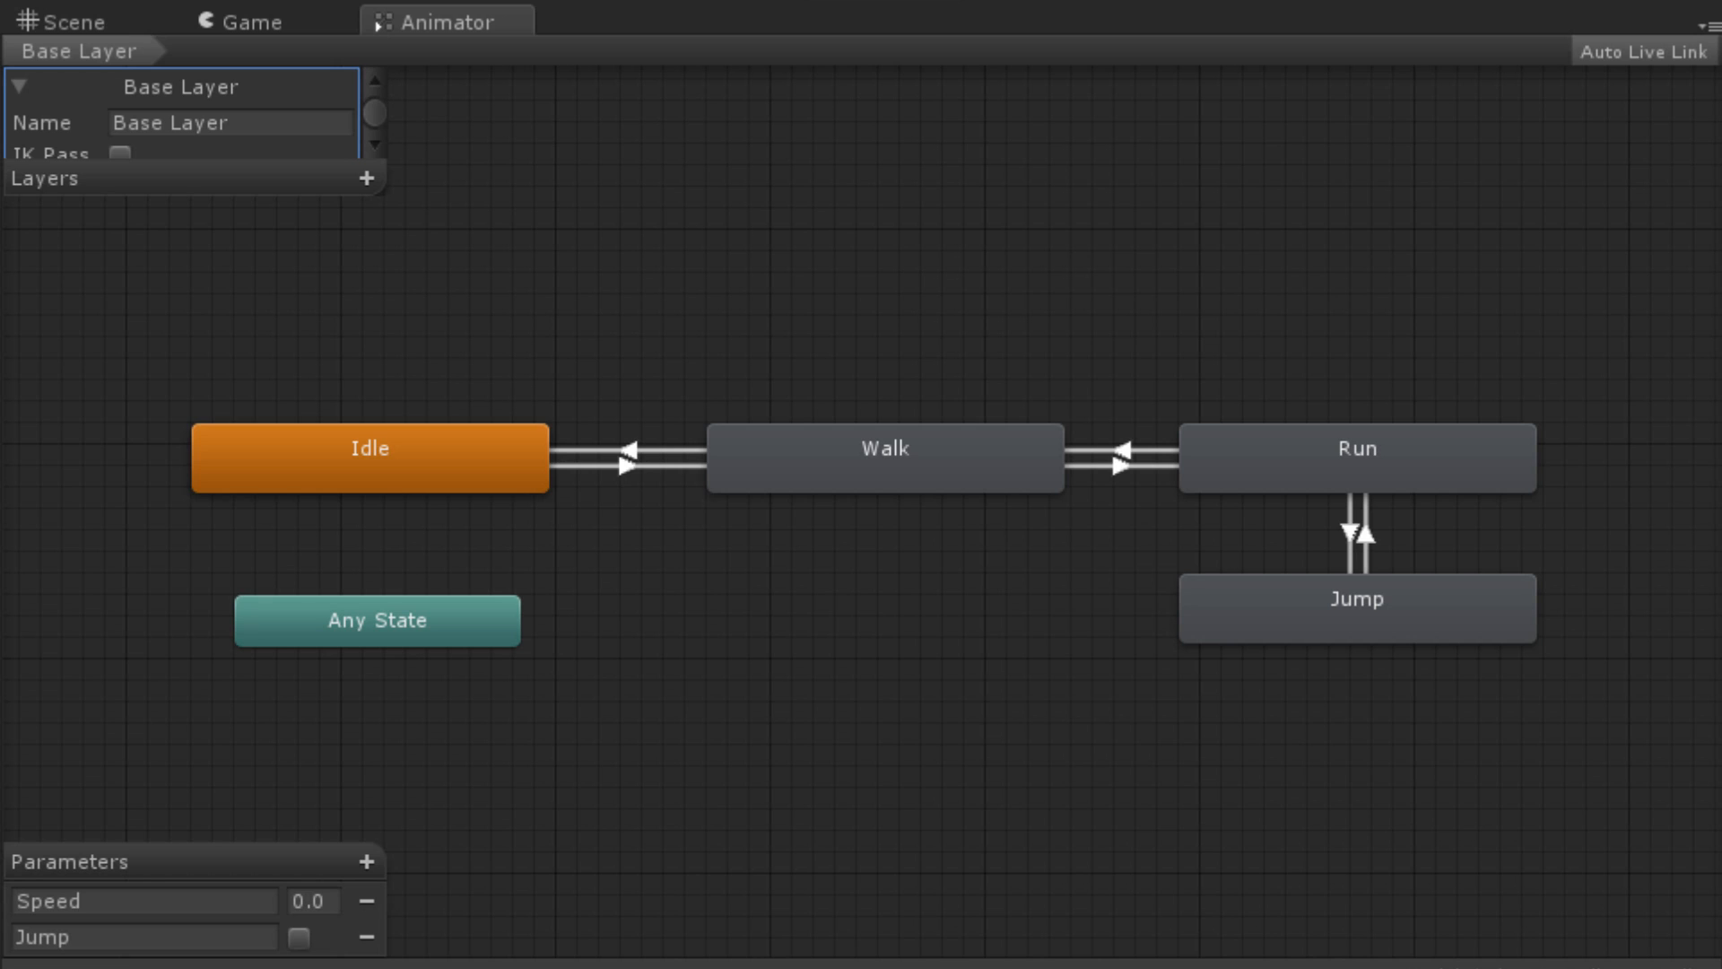
left_click(19, 86)
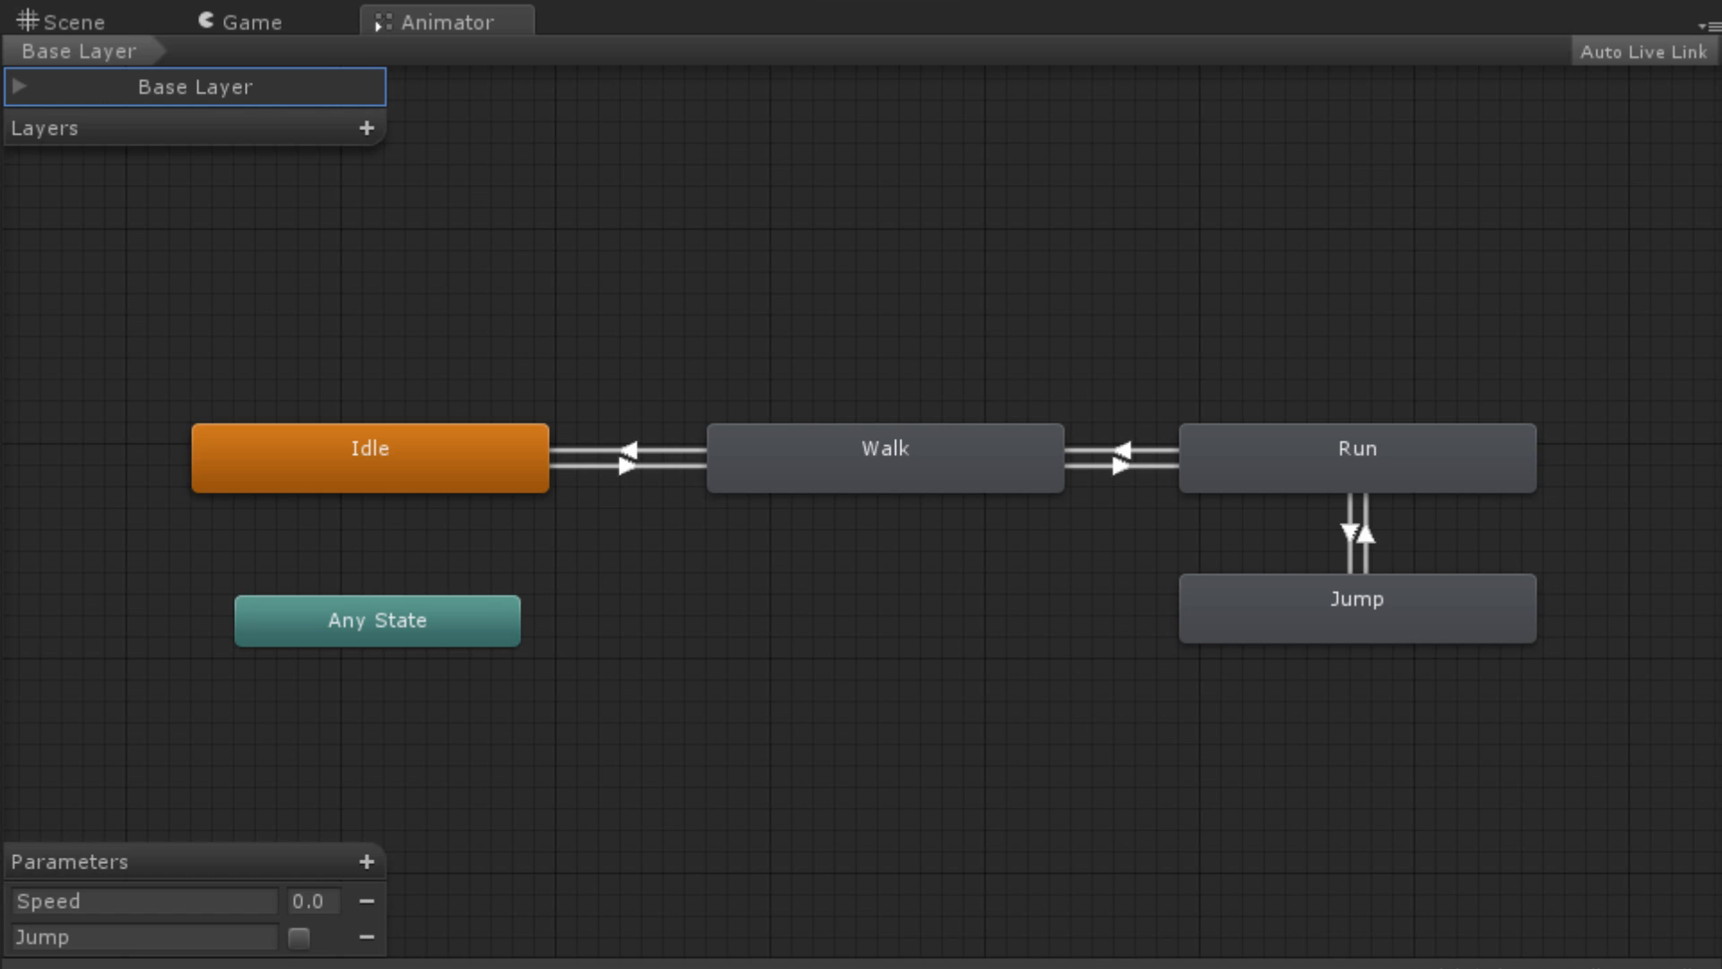
Add New Layer to the controller and try dragging its weight slider
left_click(366, 127)
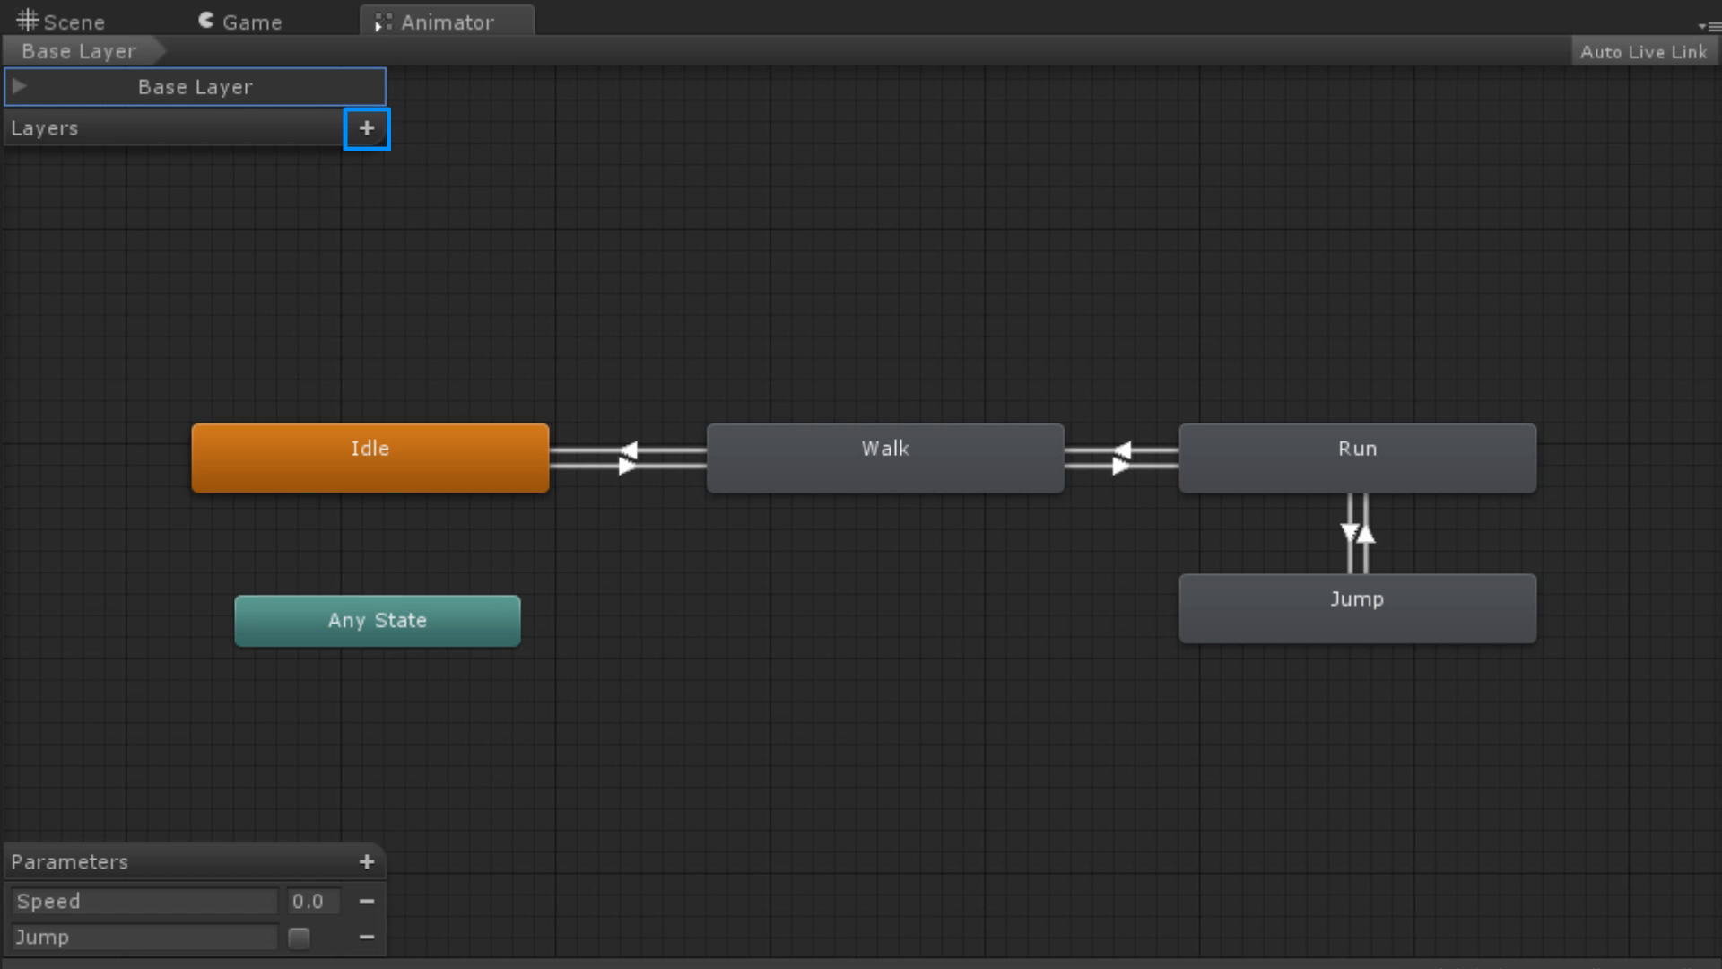
left_click(366, 128)
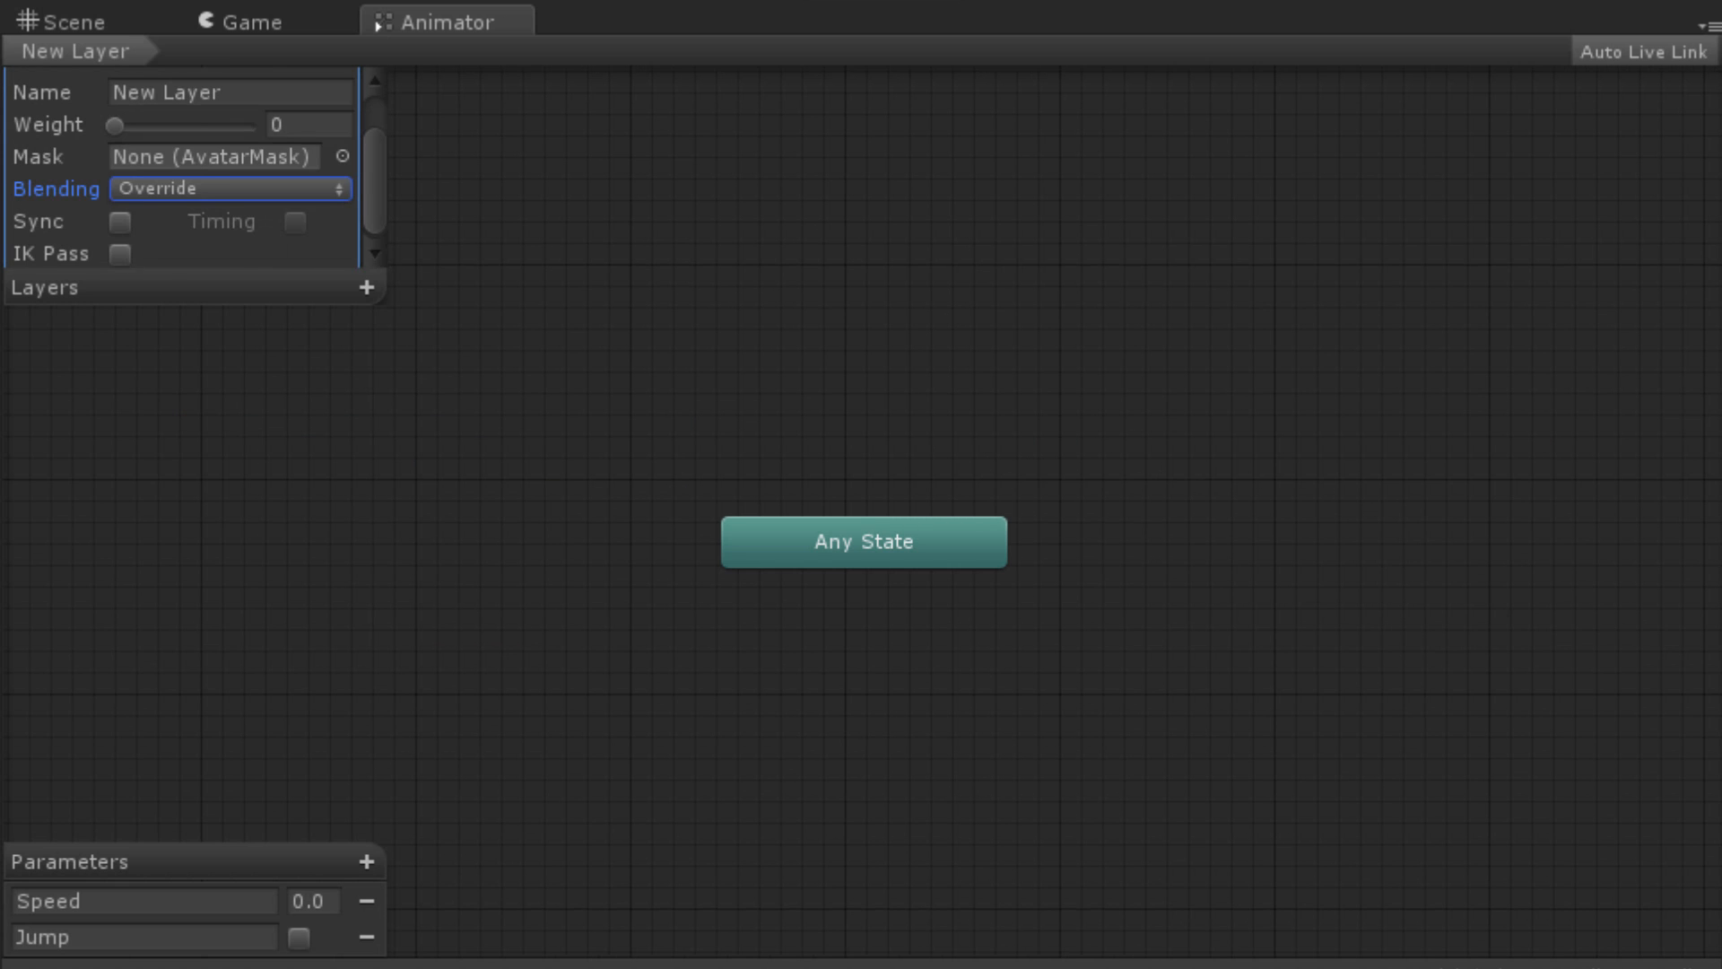
left_click(230, 92)
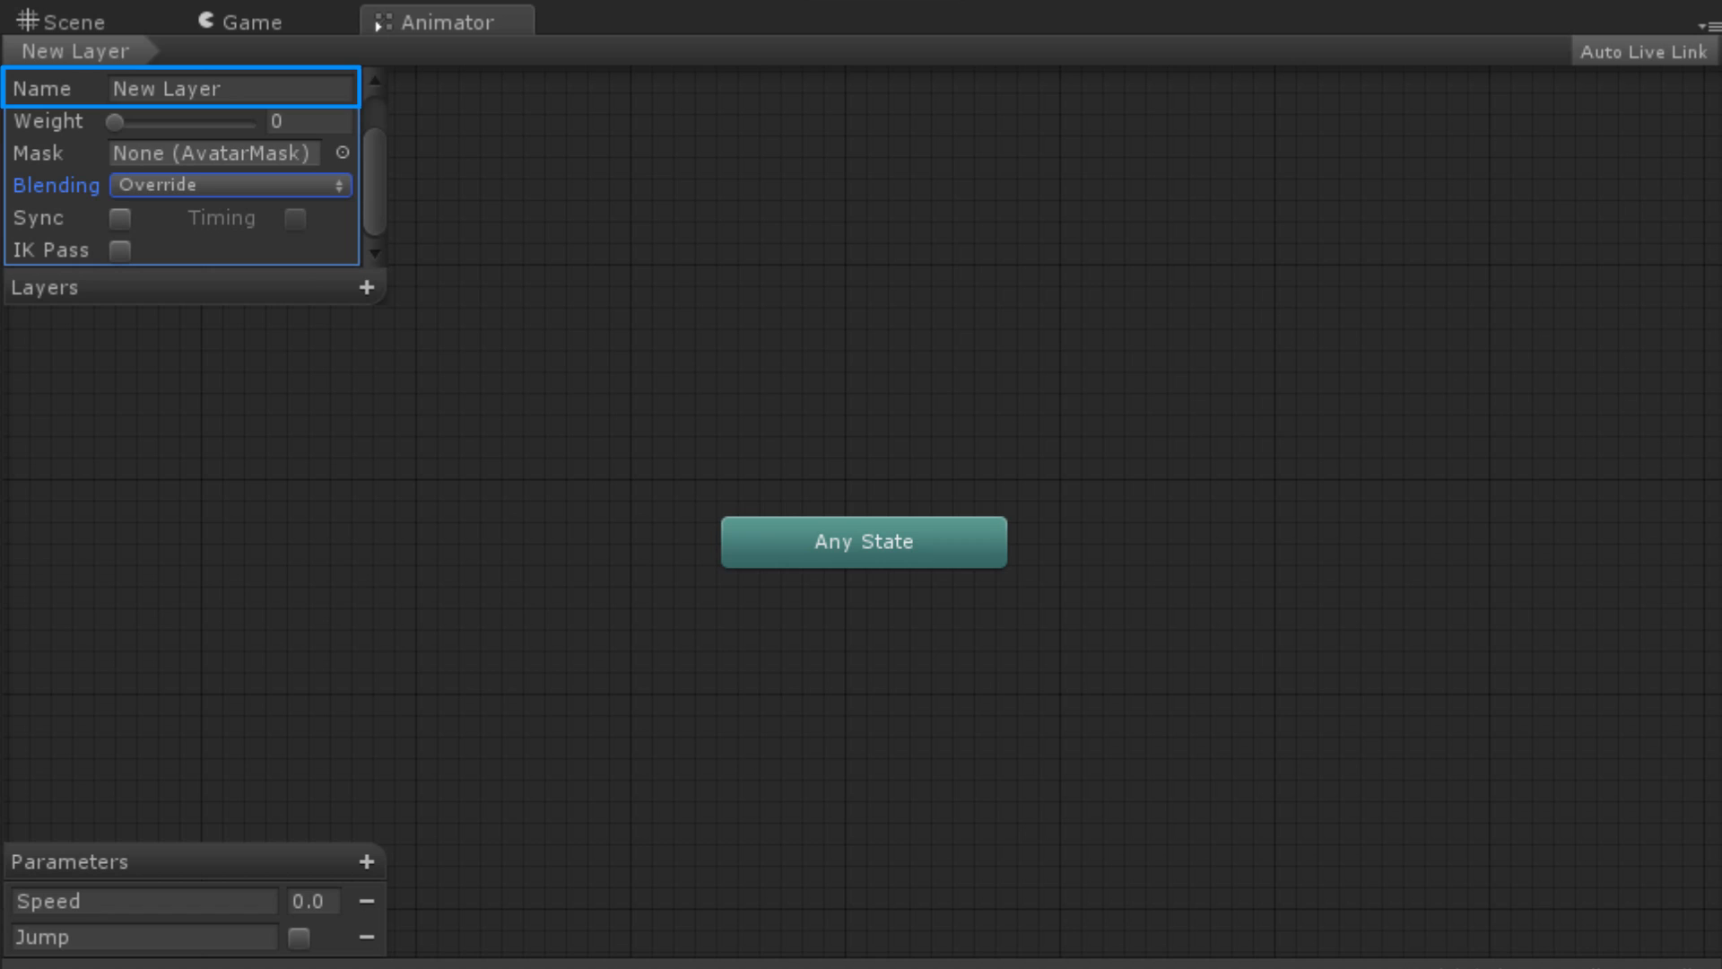
left_click(220, 121)
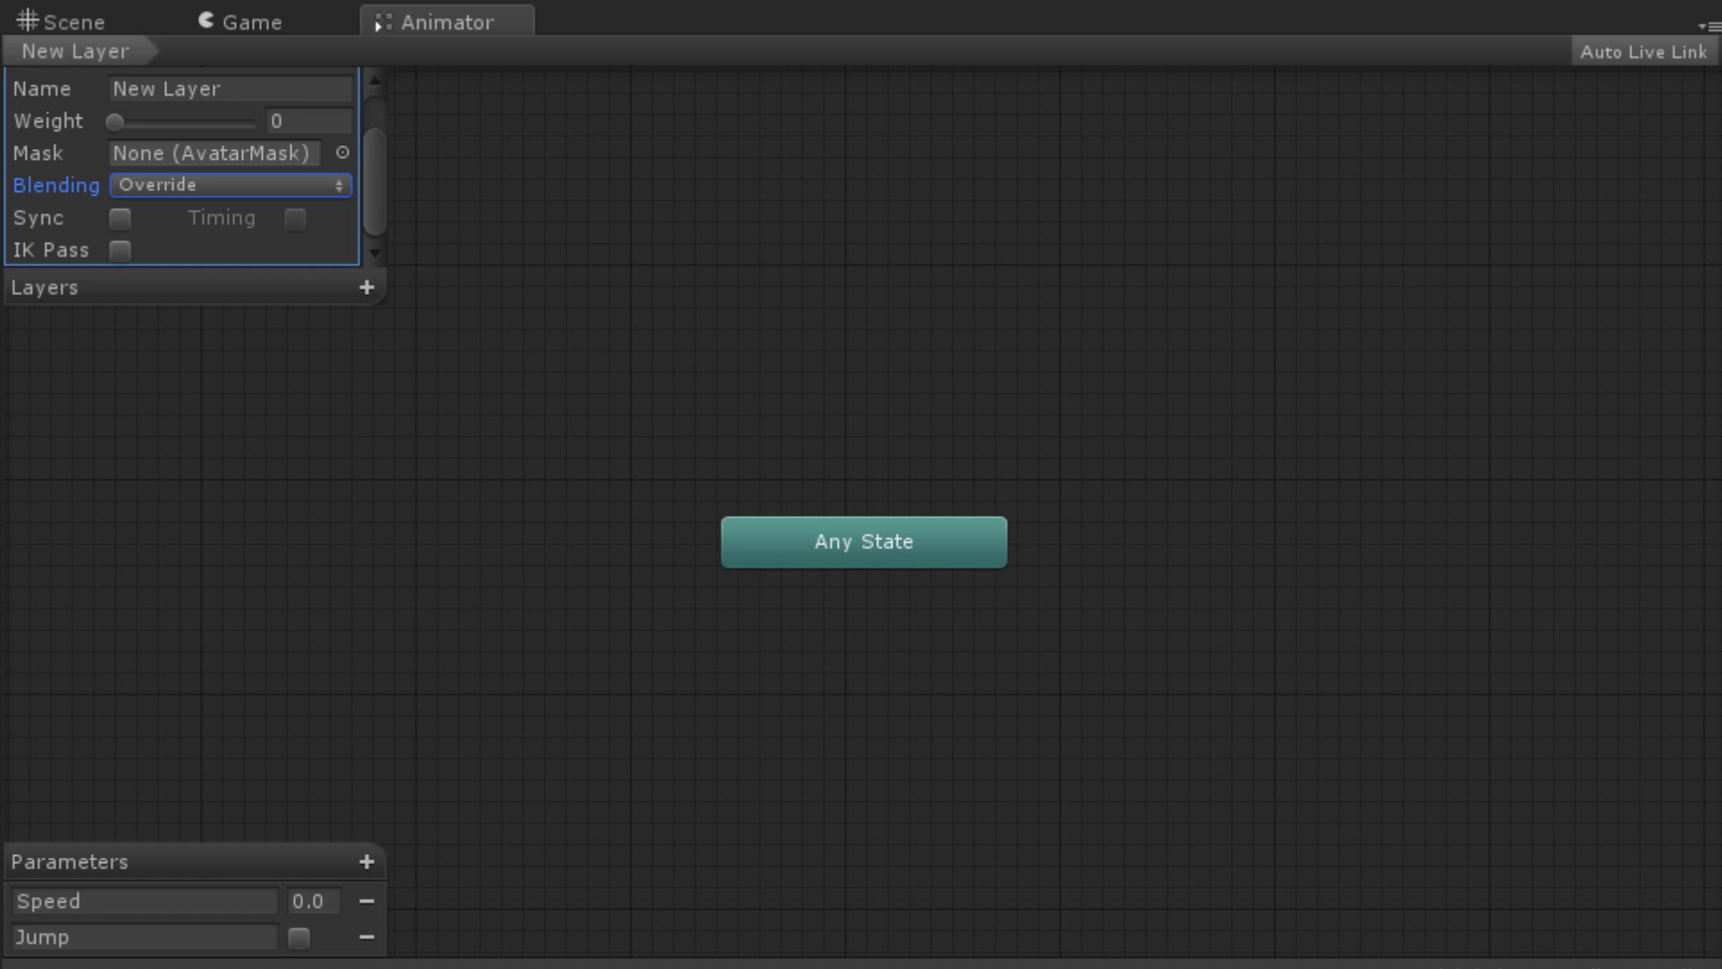
left_click_drag(118, 122, 250, 122)
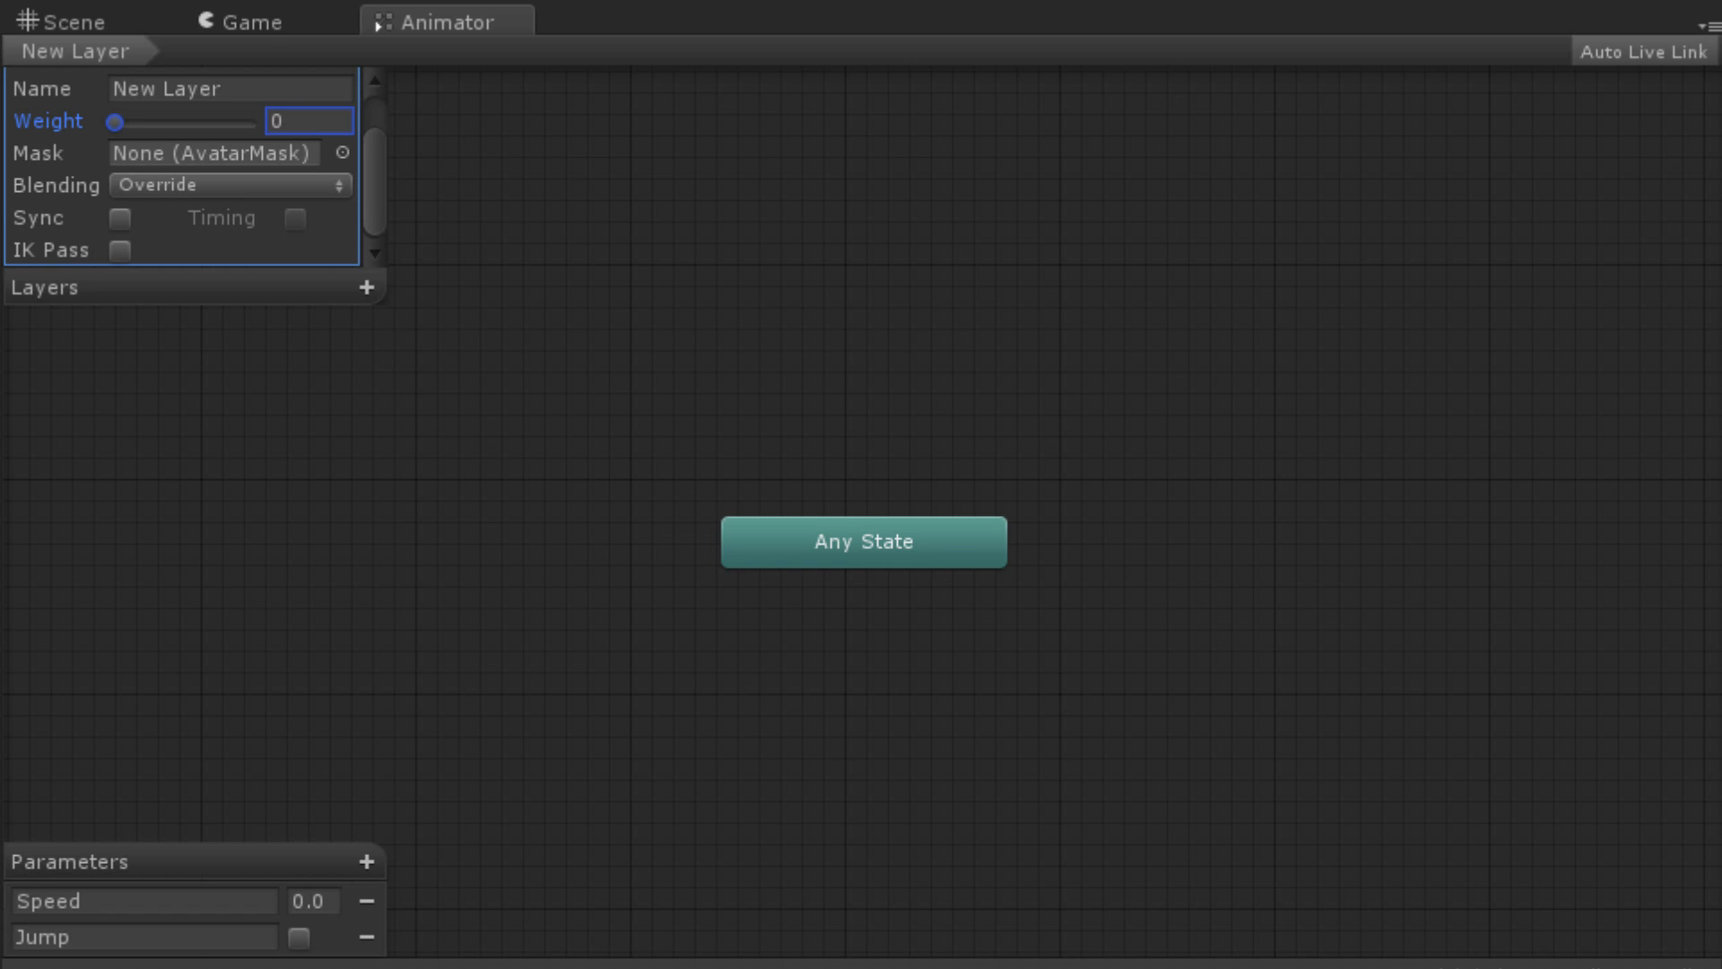
Select New Layer's weight value and open the Blending dropdown showing Override and Additive
left_click(214, 152)
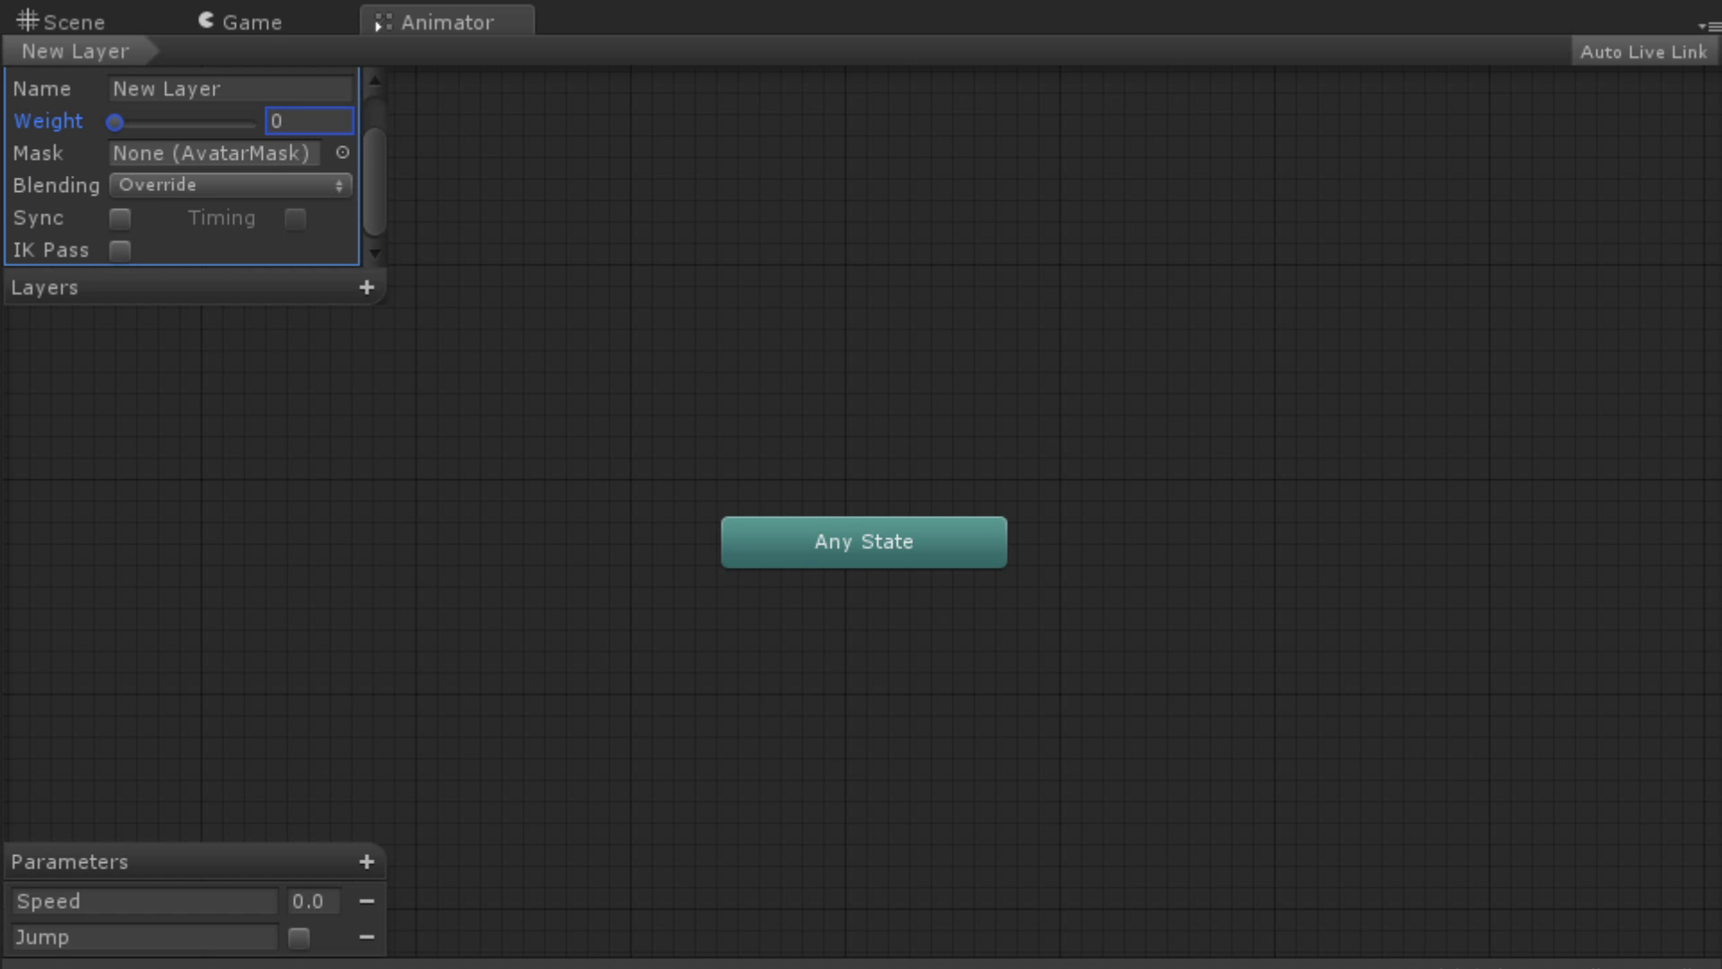
left_click(229, 185)
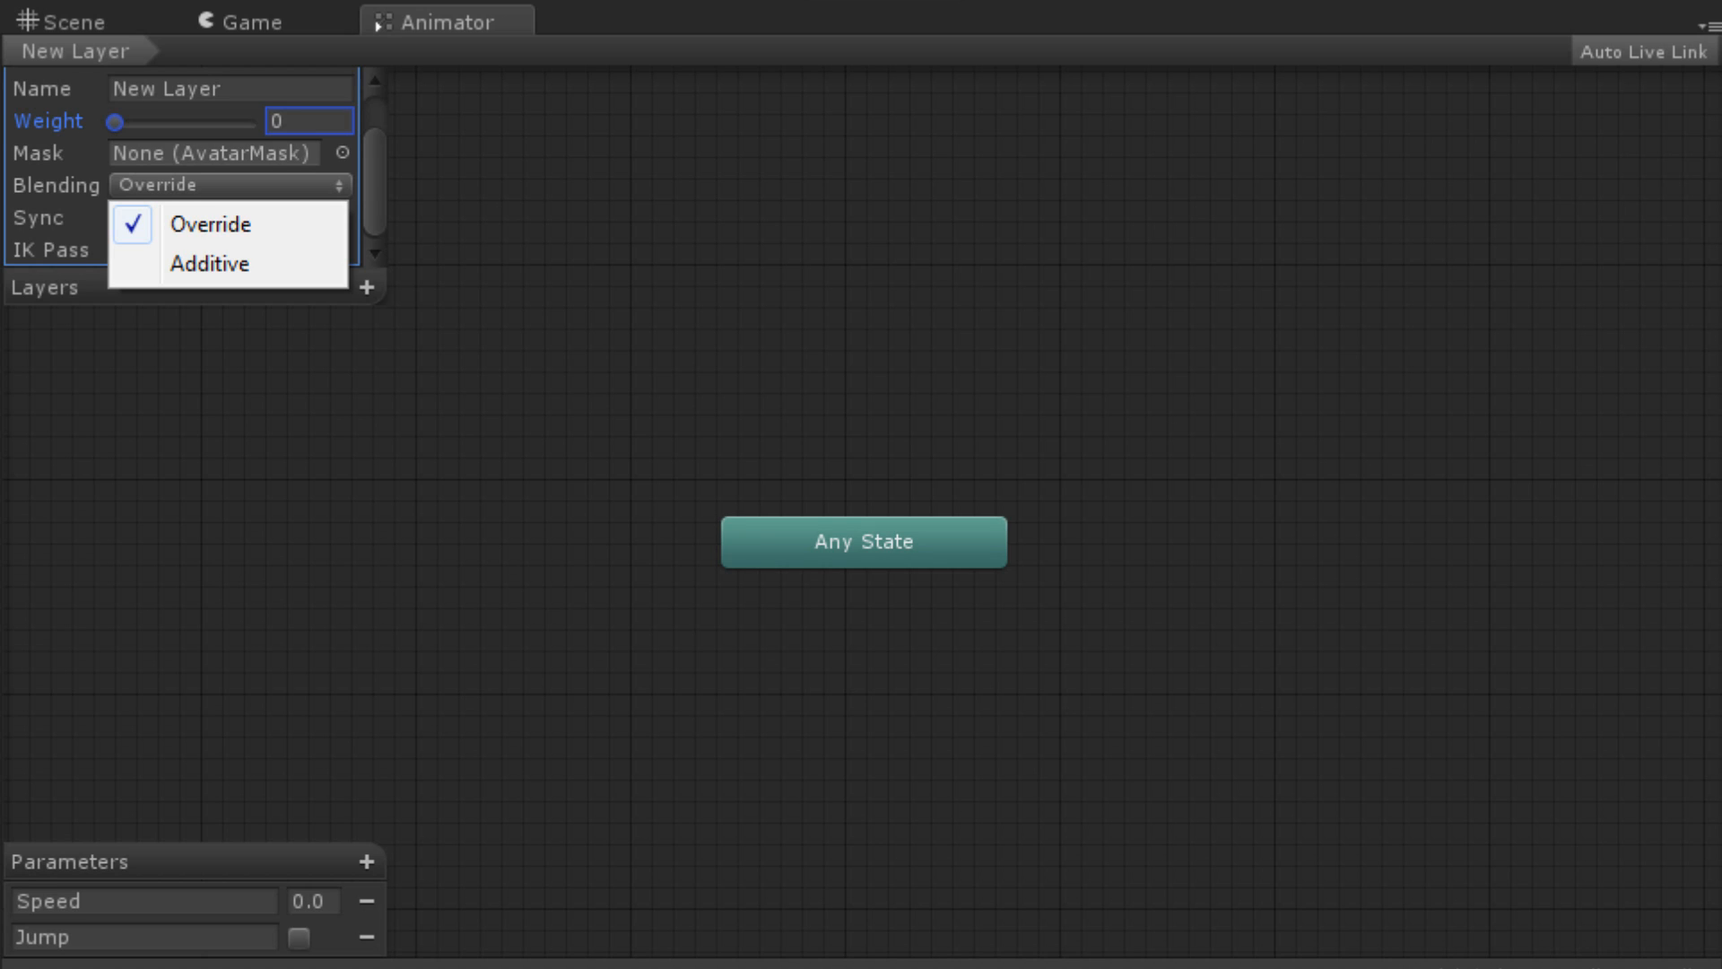
Keep Override blending, enable Sync with Base Layer, and look at the Timing option
left_click(209, 225)
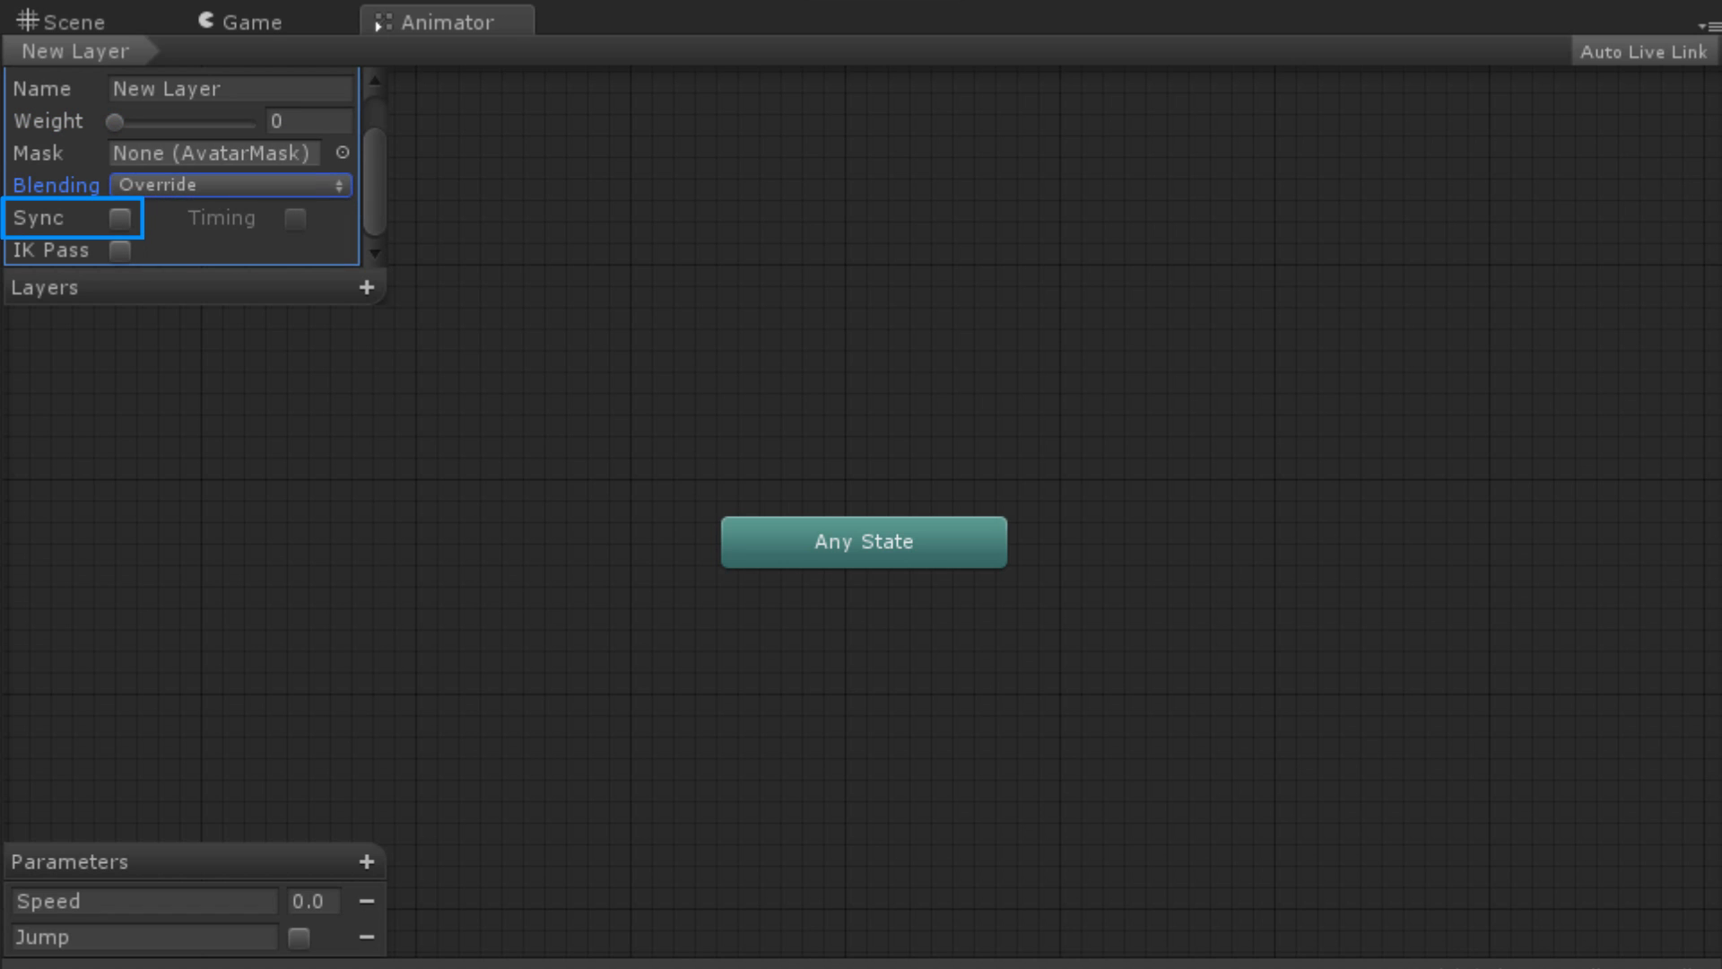
left_click(119, 217)
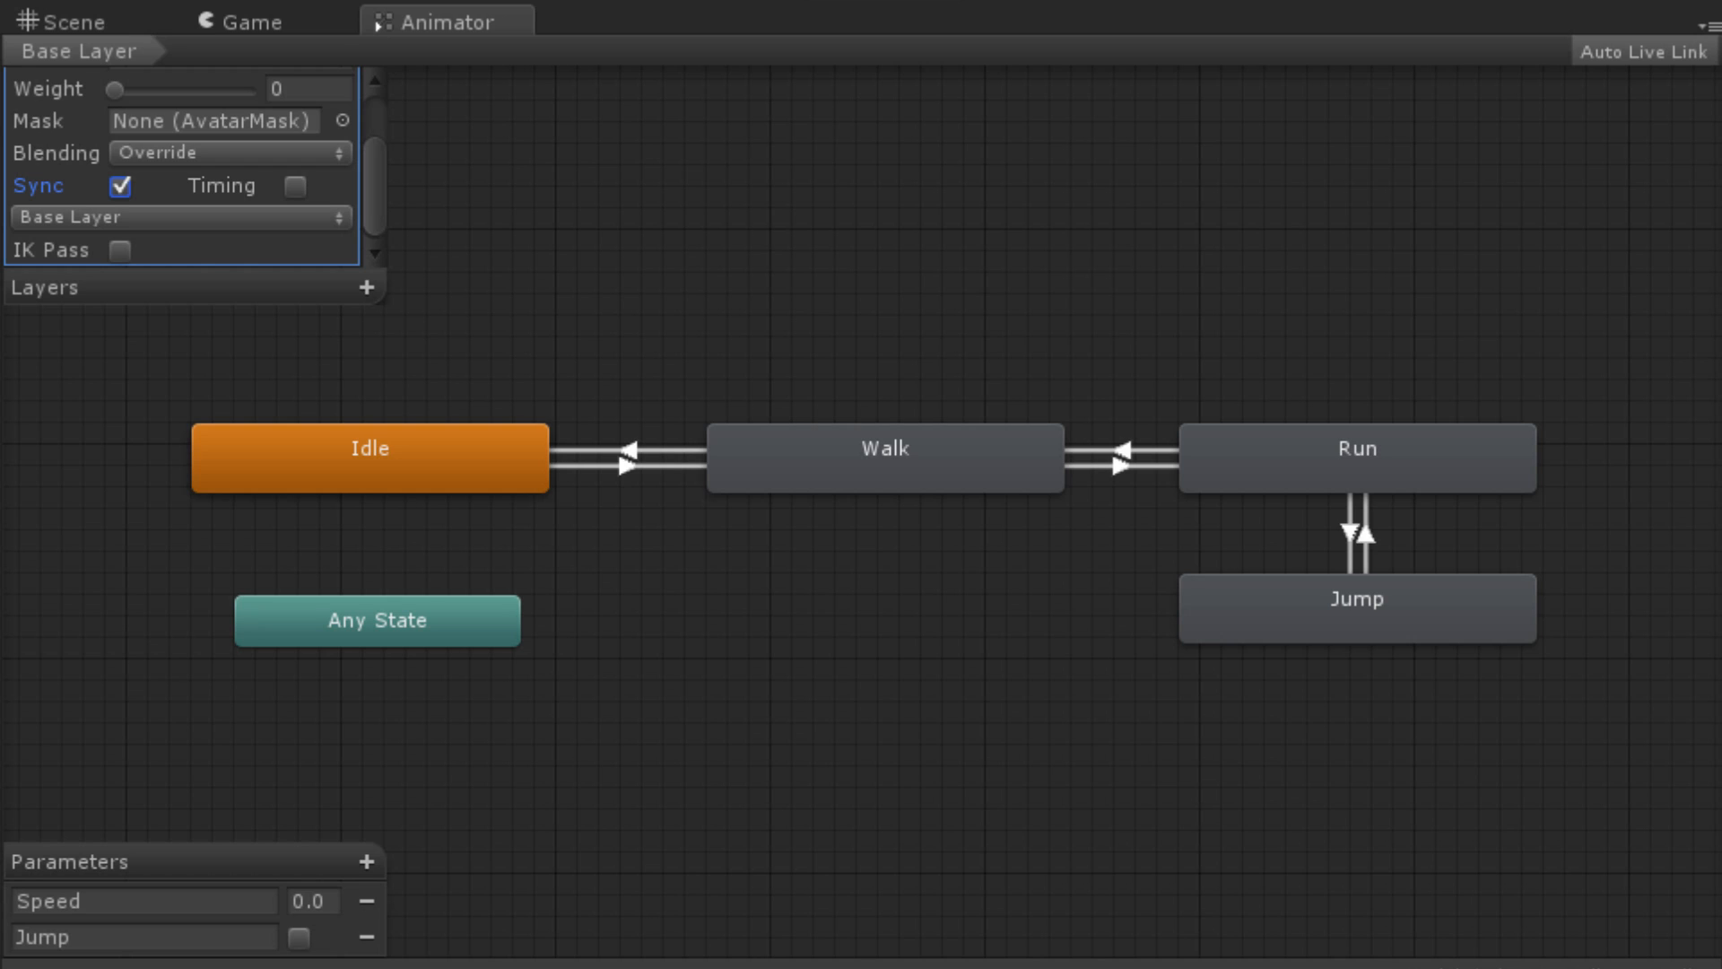
left_click(248, 186)
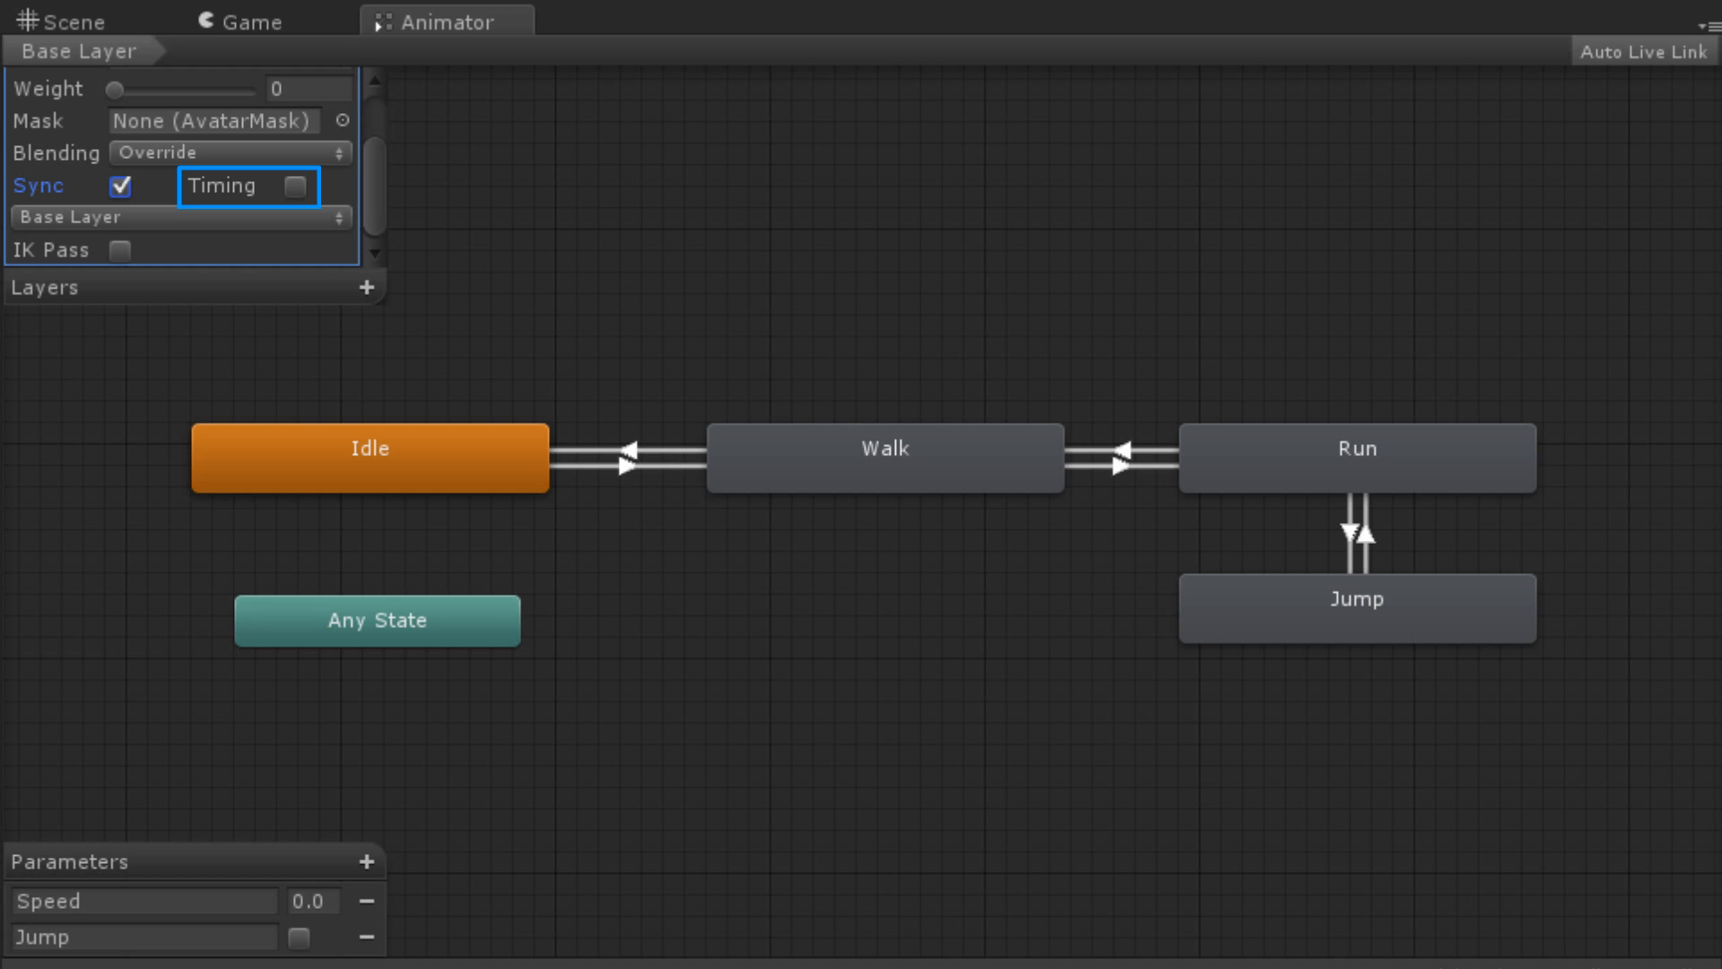